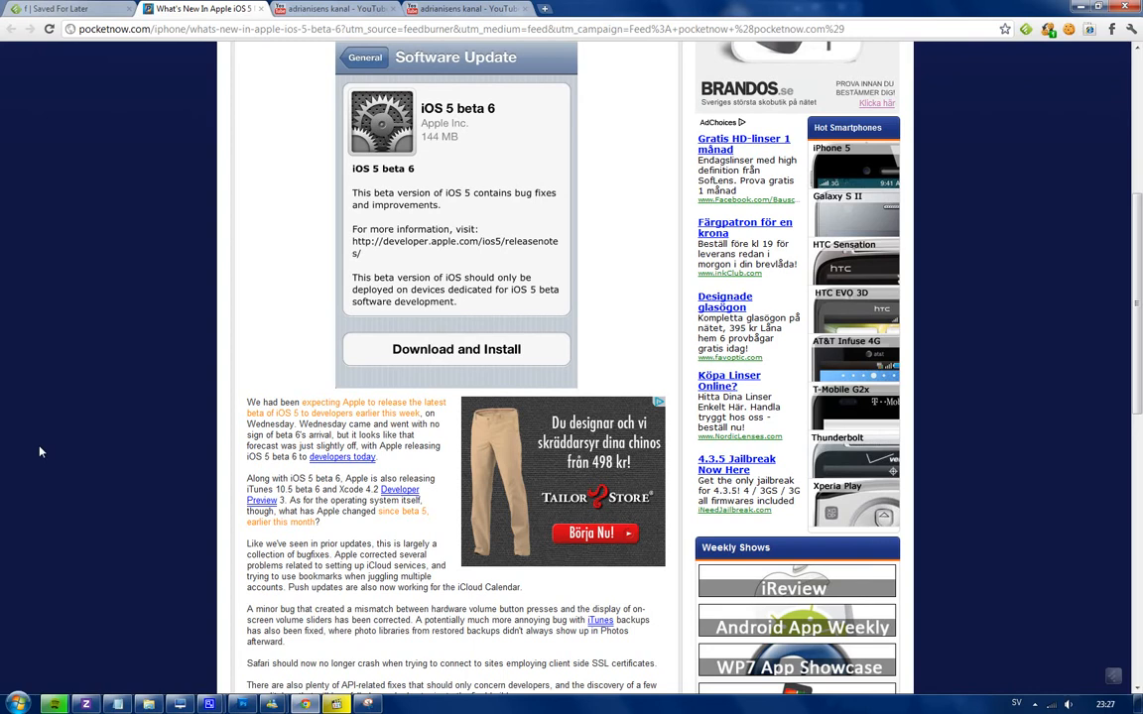
{"action": "scroll", "scroll_direction": "down", "scroll_amount": 3}
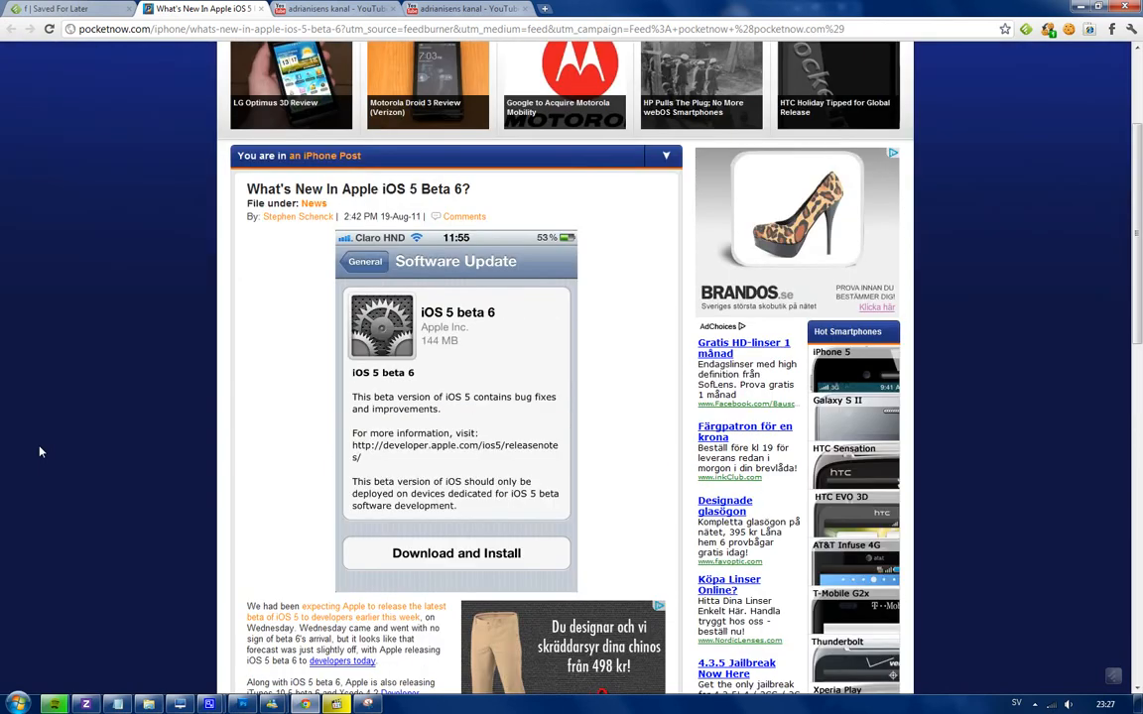
{"action": "scroll", "scroll_direction": "down", "scroll_amount": 3}
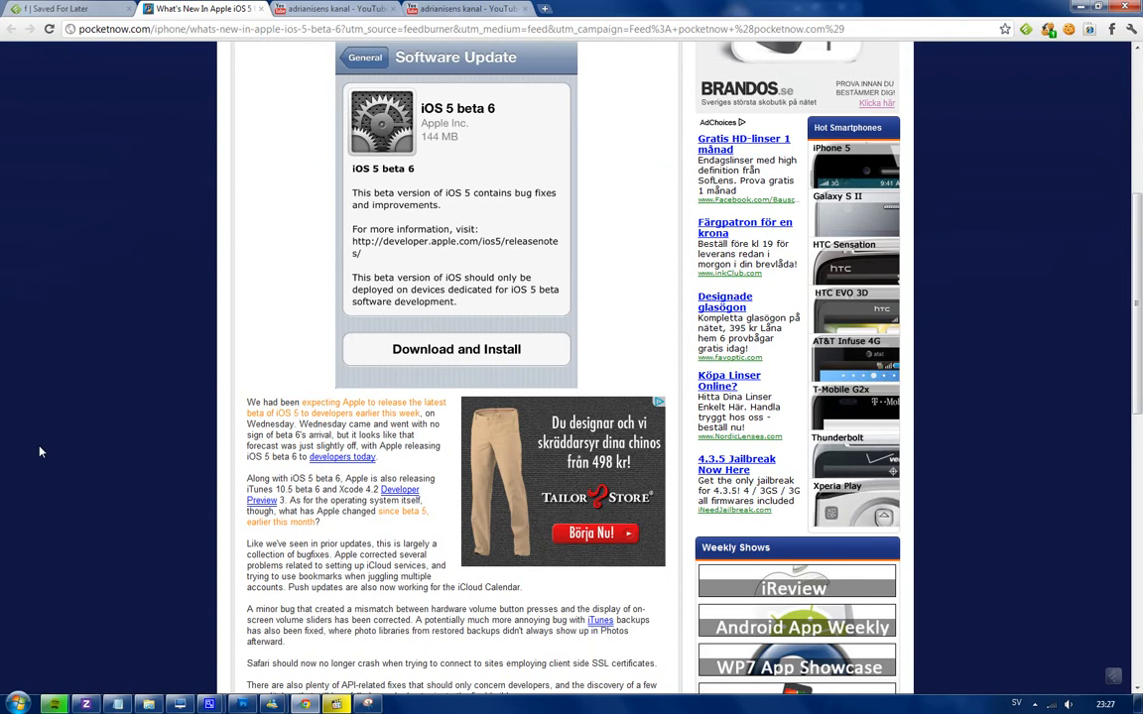